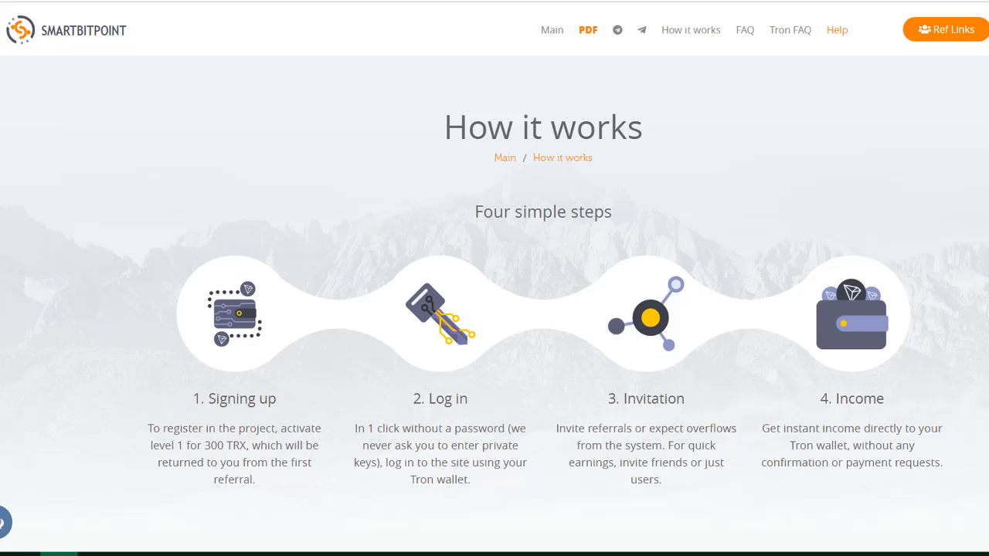
scroll("down", 3)
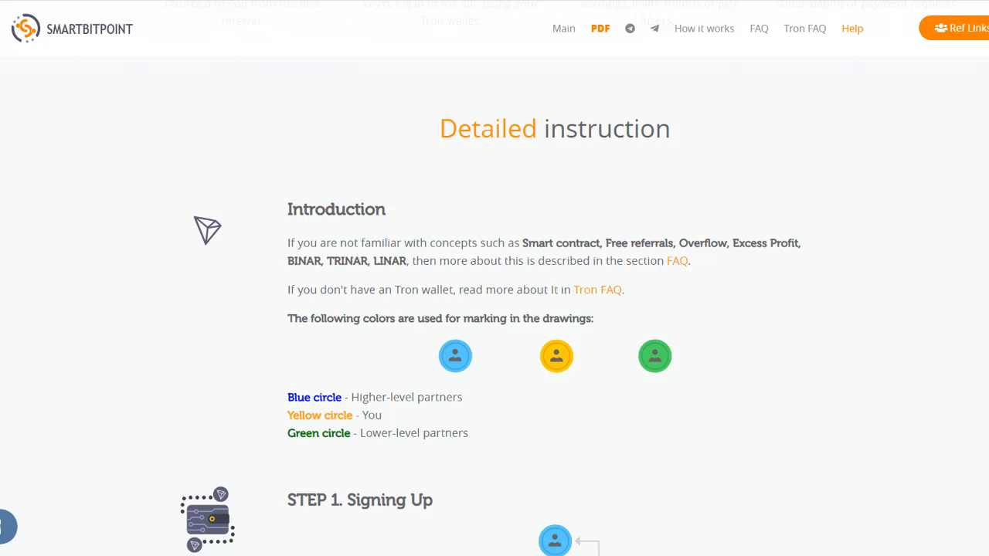
scroll("down", 3)
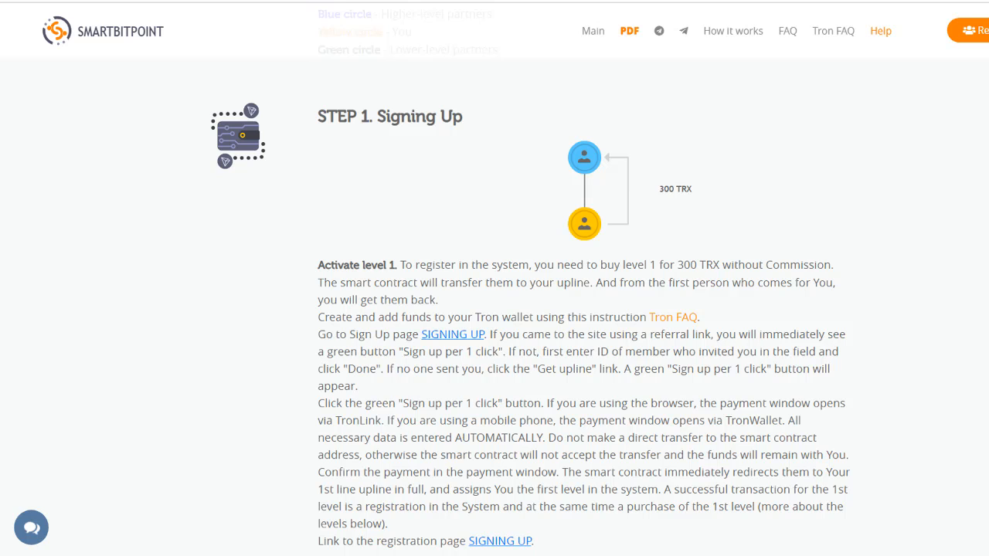
scroll("down", 3)
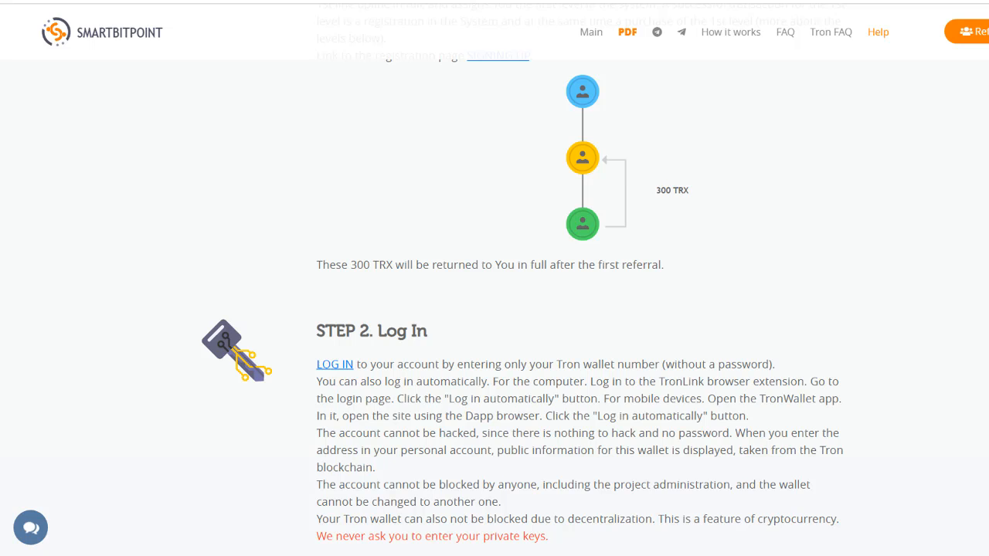
scroll("down", 3)
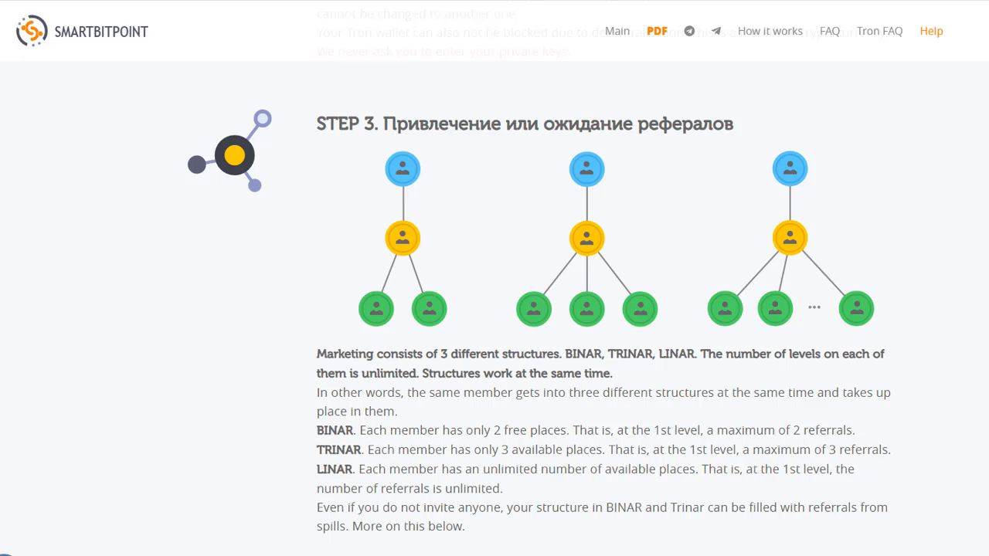
scroll("down", 3)
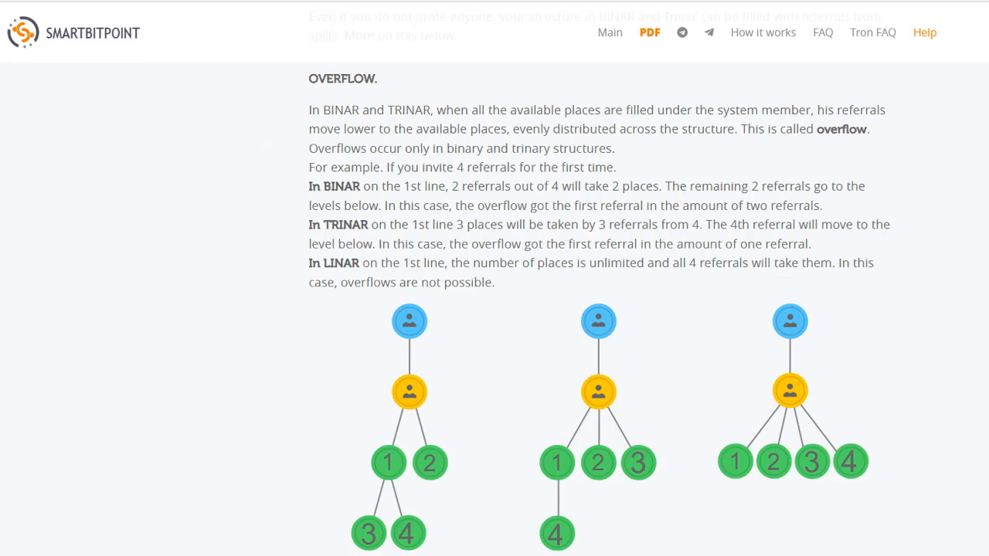